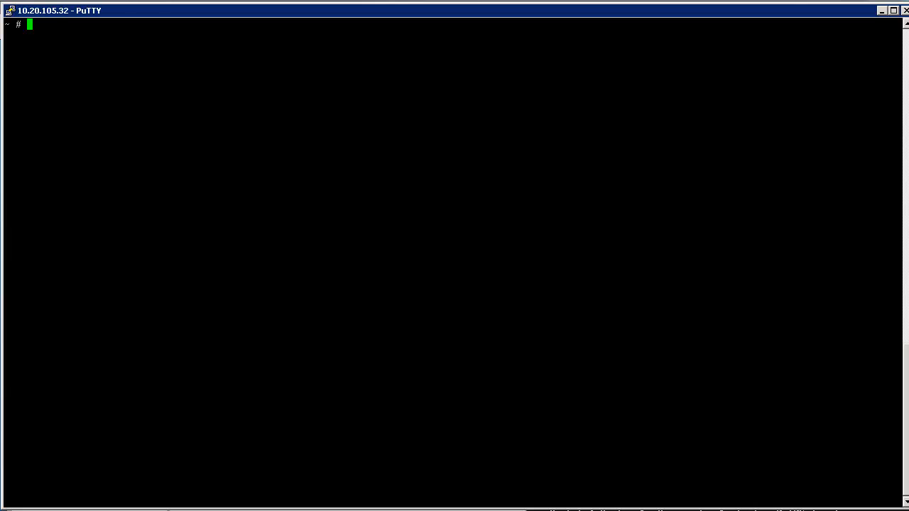
mouse_move(492, 339)
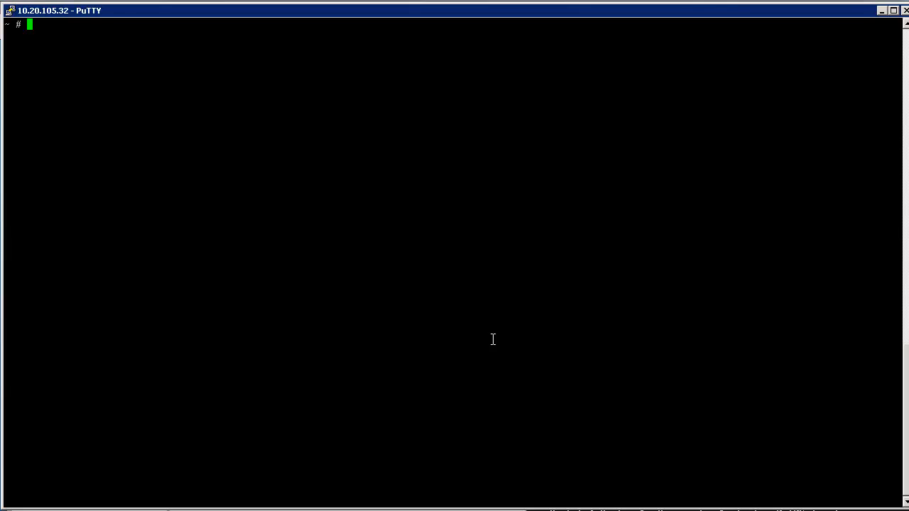
Type 'esxcli storage core' at the ESXi shell prompt without running it
text(esx)
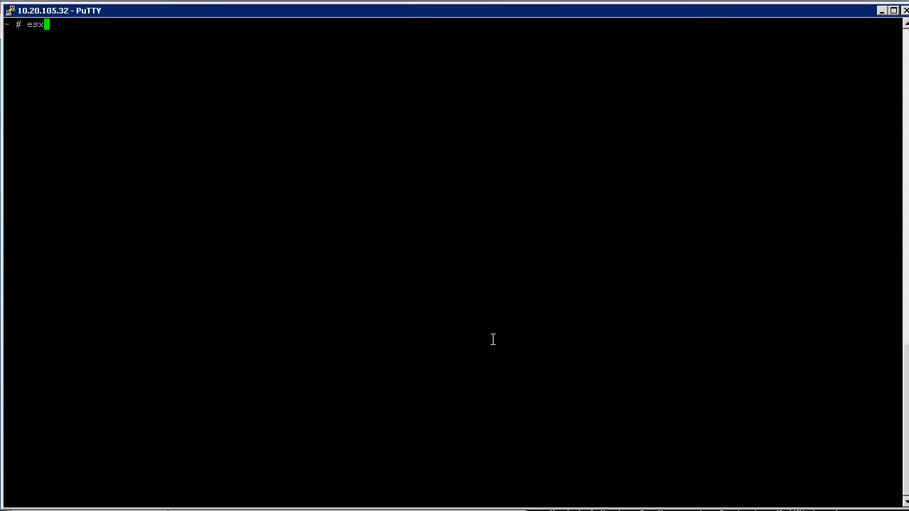
text(cli)
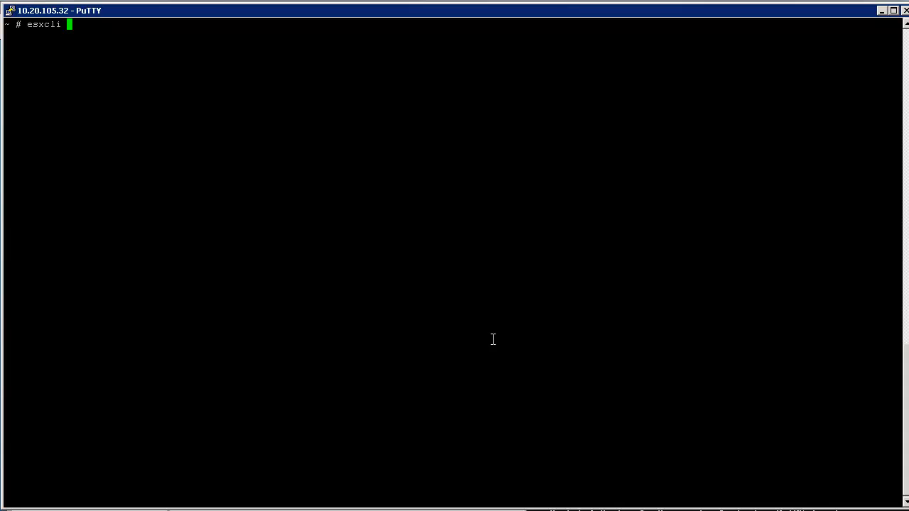
text(storage core)
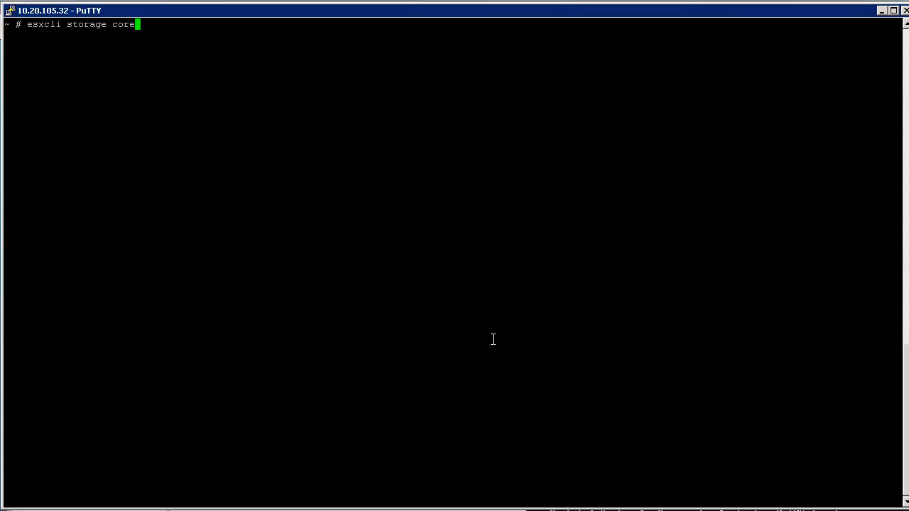
Extend the command with 'device va' toward 'esxcli storage core device vaai status get'
text(device vaai status get)
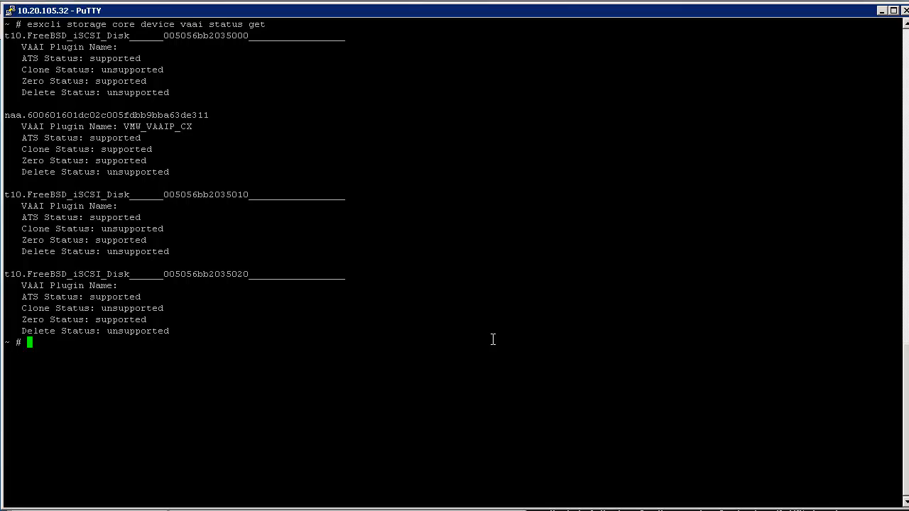
mouse_move(22, 122)
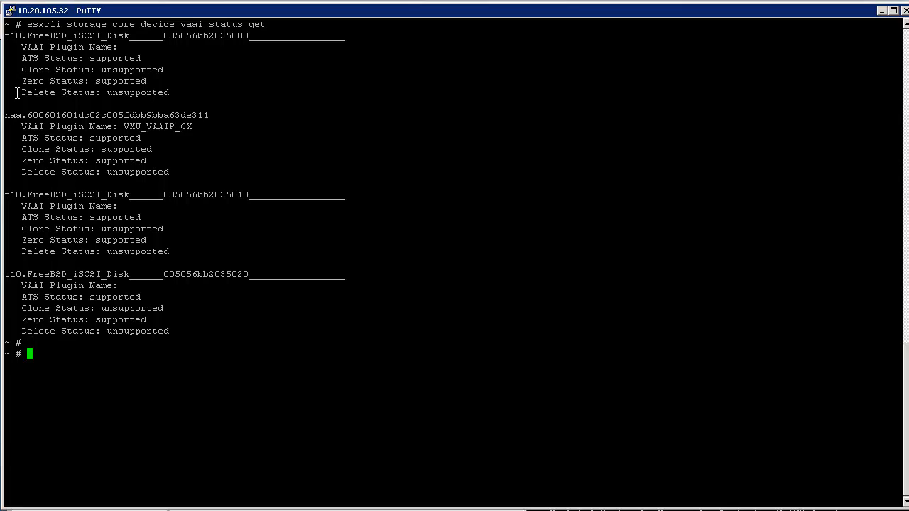
Start typing 'esxtop' at the prompt to launch the disk device statistics view
text(es)
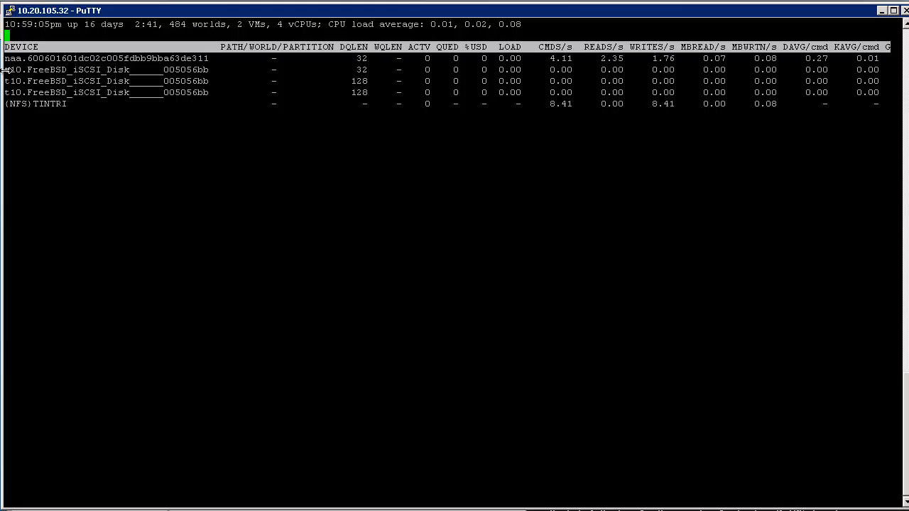
mouse_move(105, 260)
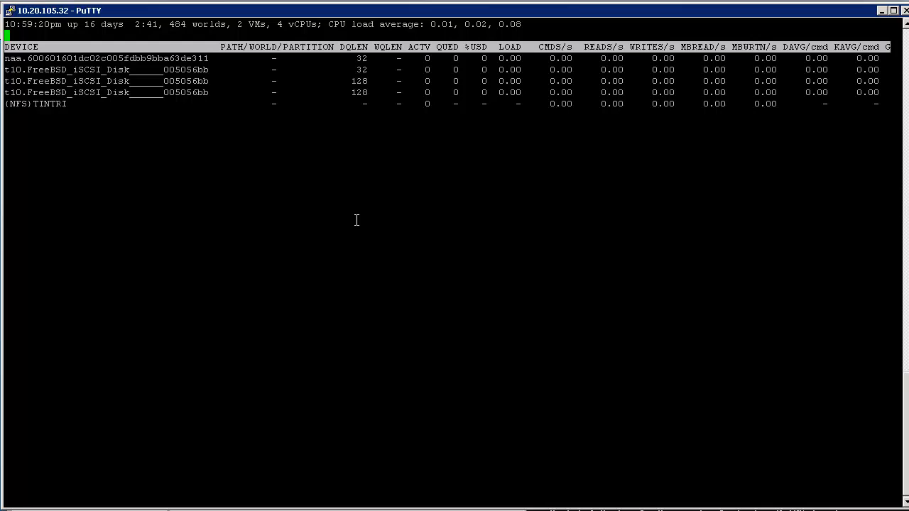
Turn off the default esxtop statistics fields and enable O (VAAI Stats)
key(f)
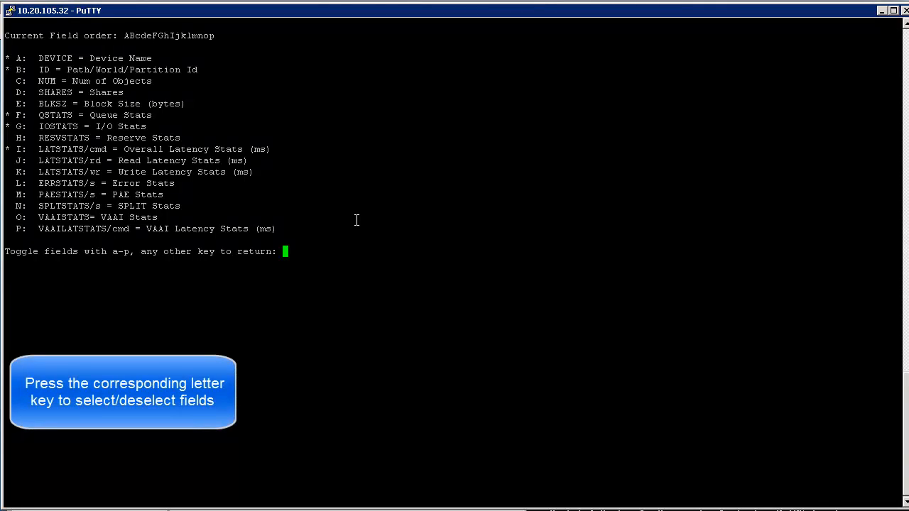
key(b)
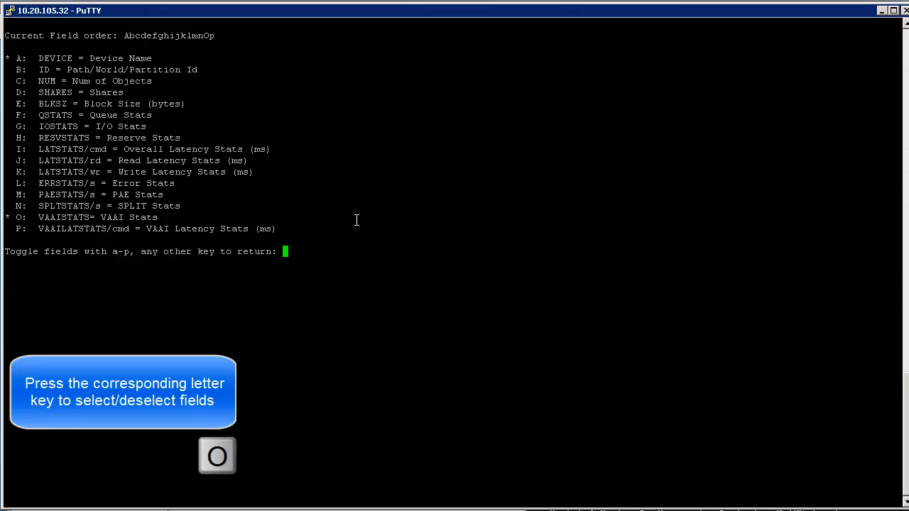
key(o)
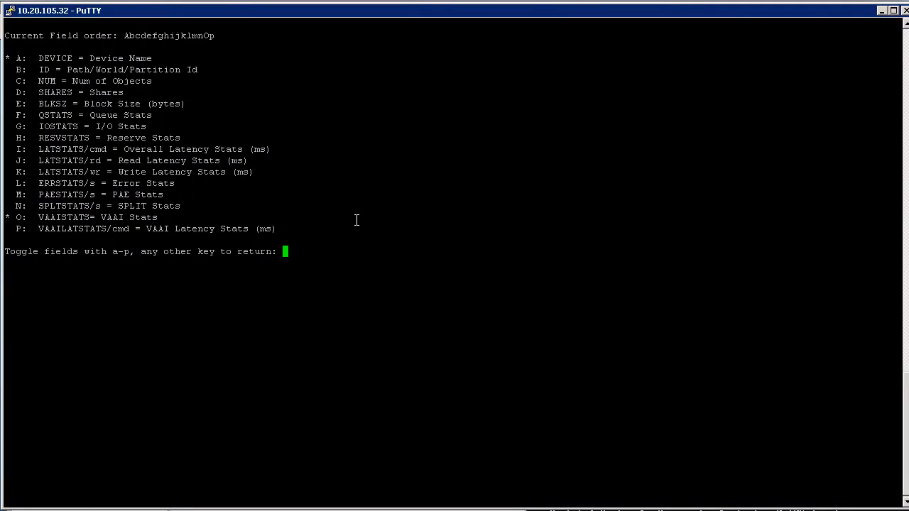
key(Return)
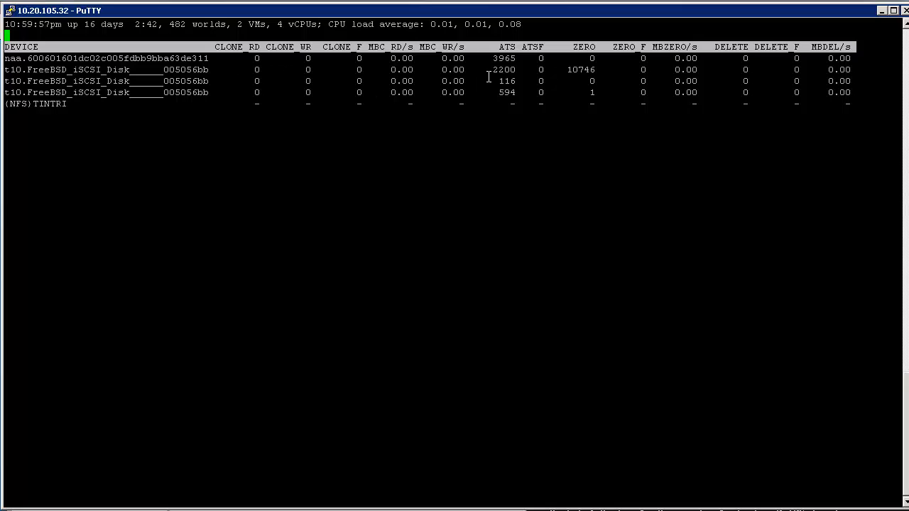
mouse_move(529, 80)
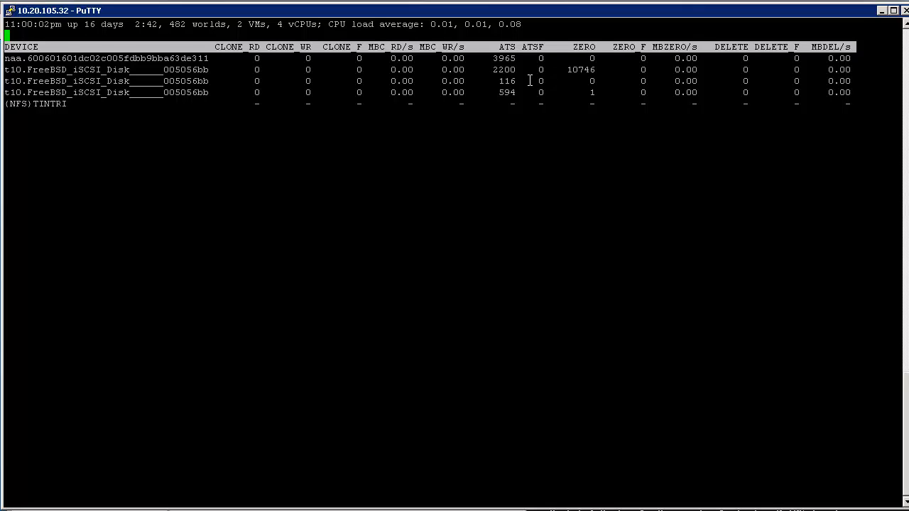
mouse_move(597, 86)
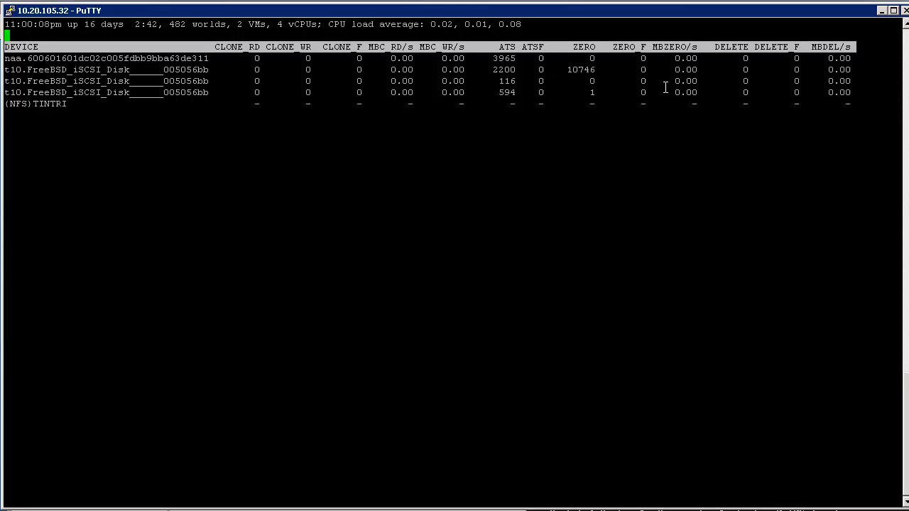
mouse_move(571, 110)
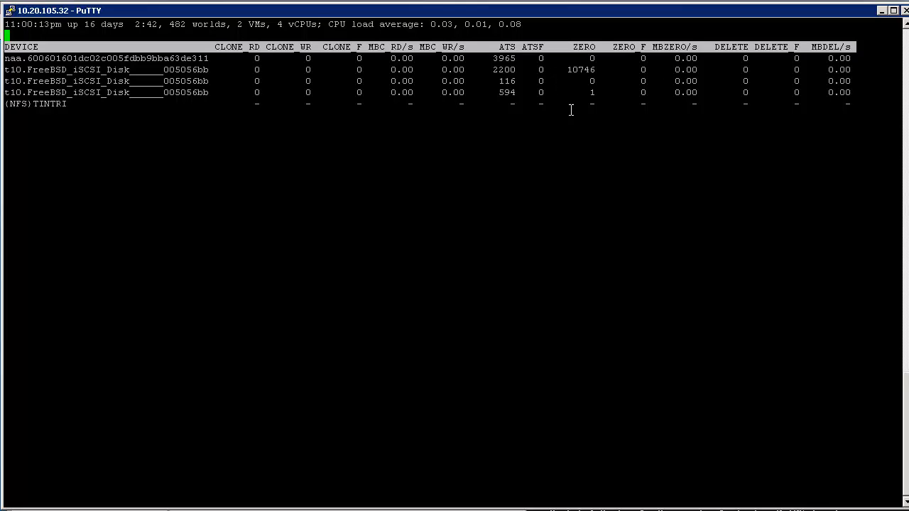
mouse_move(588, 139)
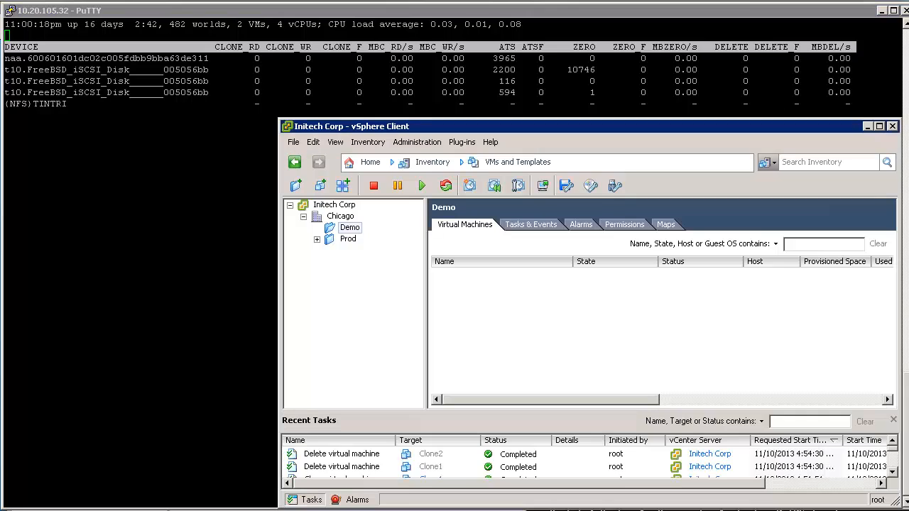
mouse_move(403, 375)
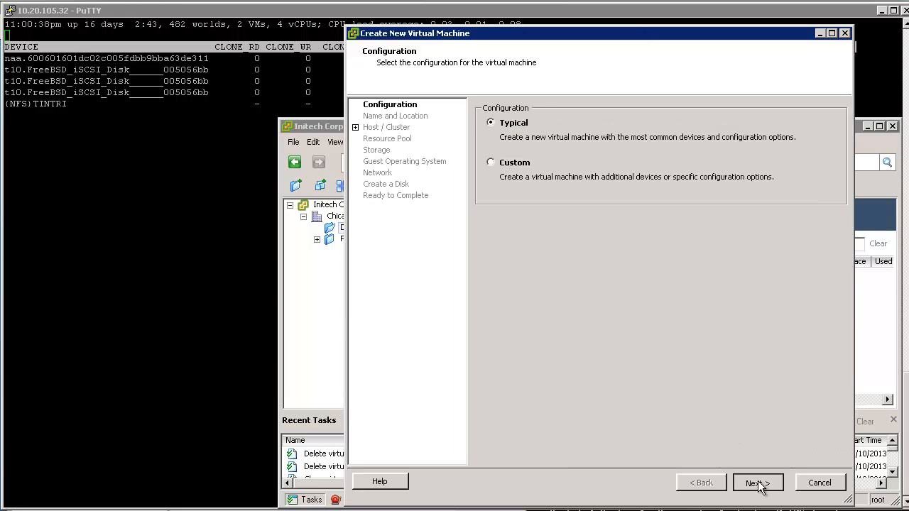
Name the new VM CloneFuntimes and place it on the Production cluster, host esx1
click(757, 483)
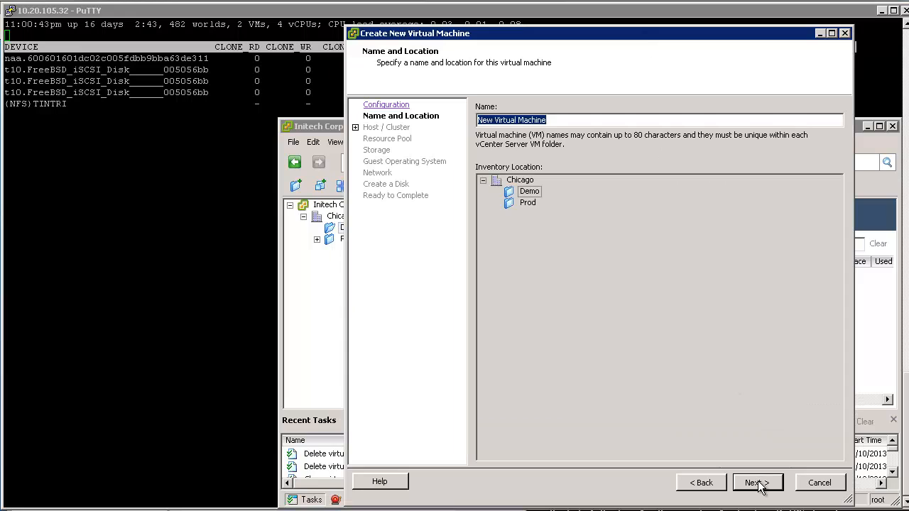
text(CloneFuntimes)
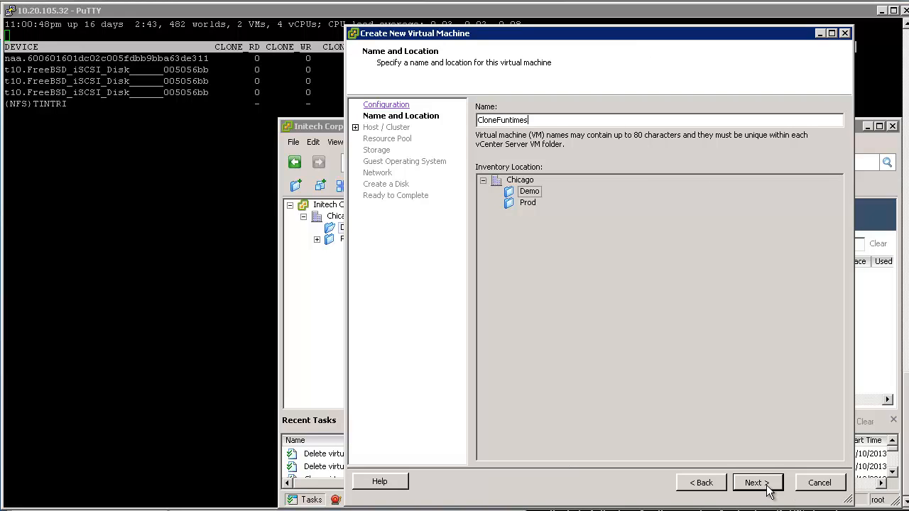
click(757, 482)
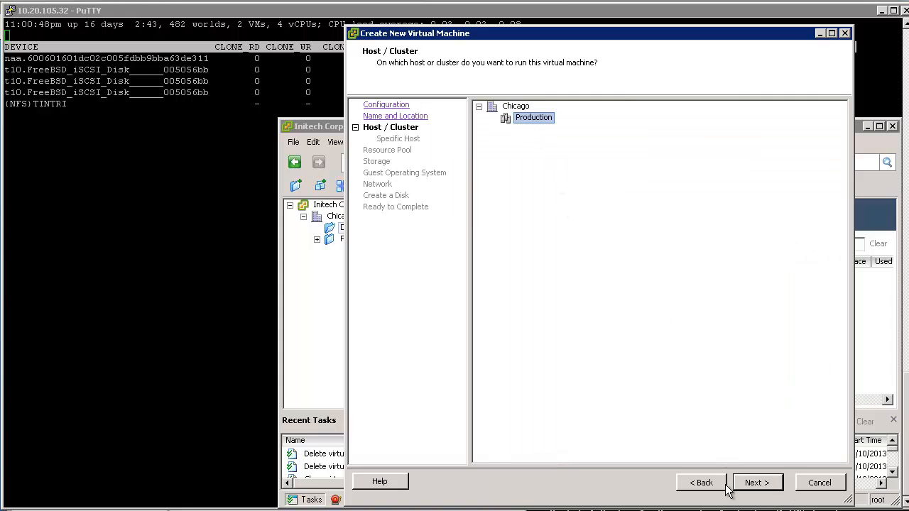
click(756, 482)
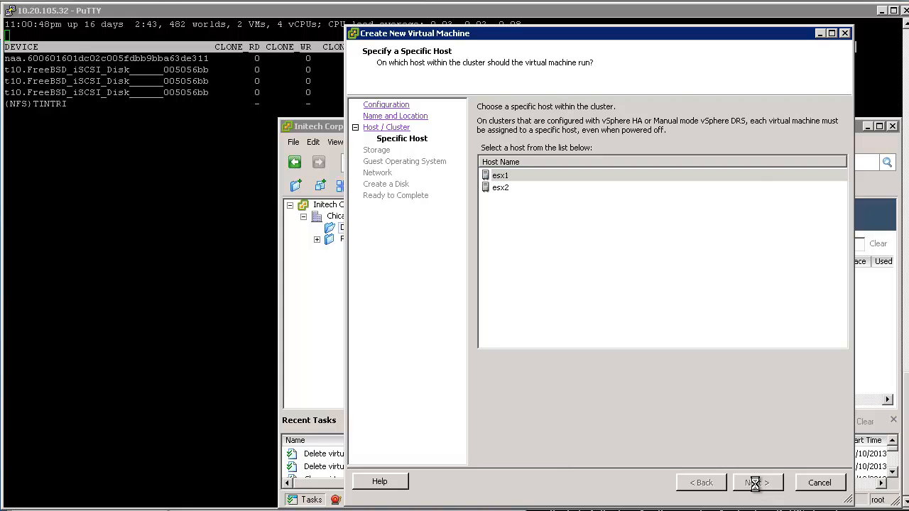
click(757, 482)
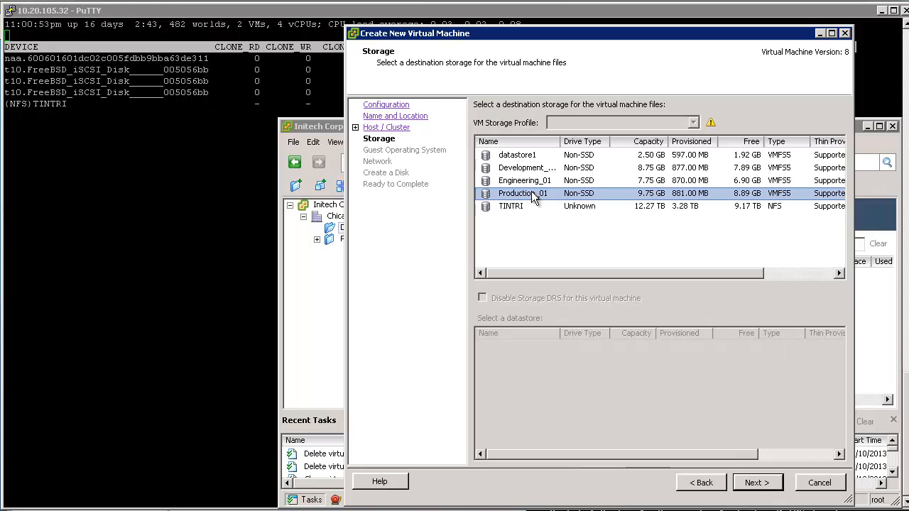
Use datastore Production_01, default OS and network, and a thick eager-zeroed disk
click(757, 483)
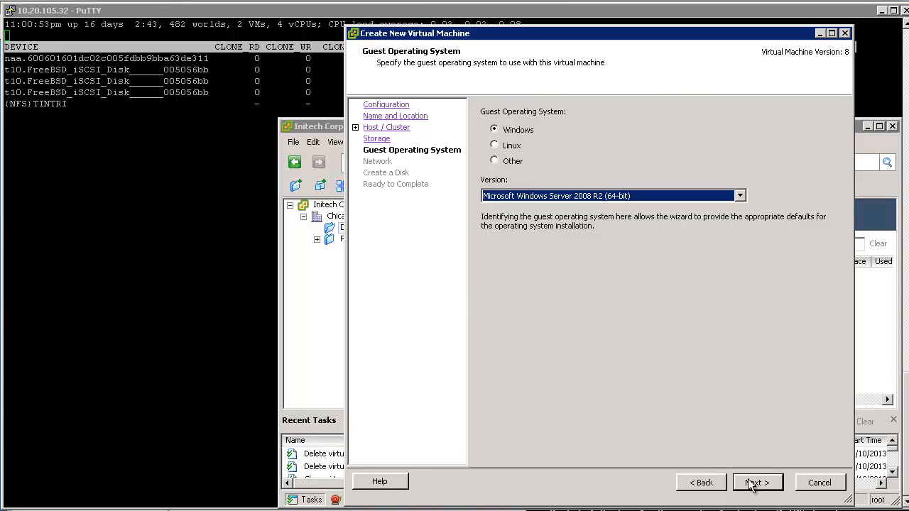
click(757, 483)
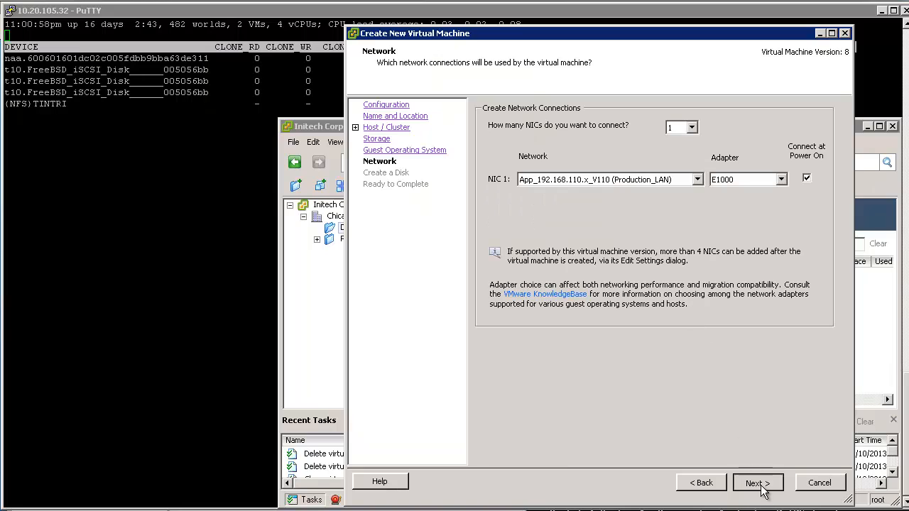
click(757, 483)
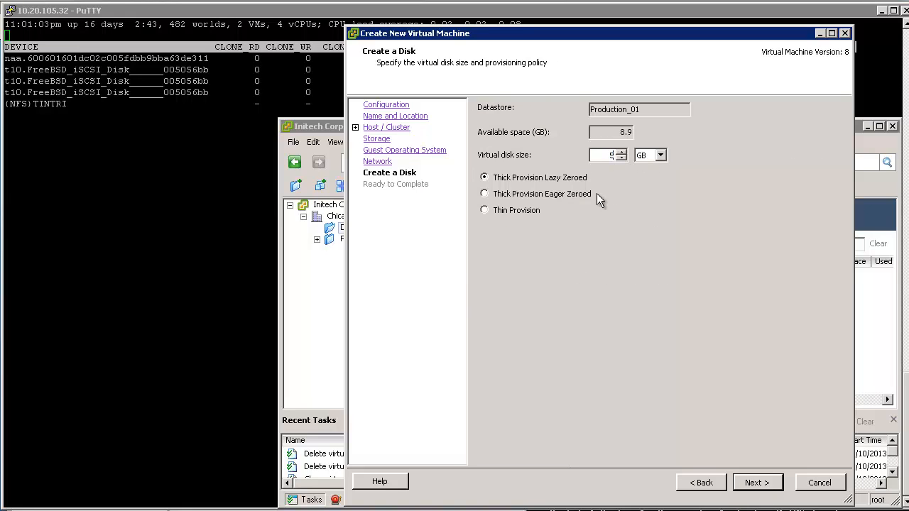
click(483, 194)
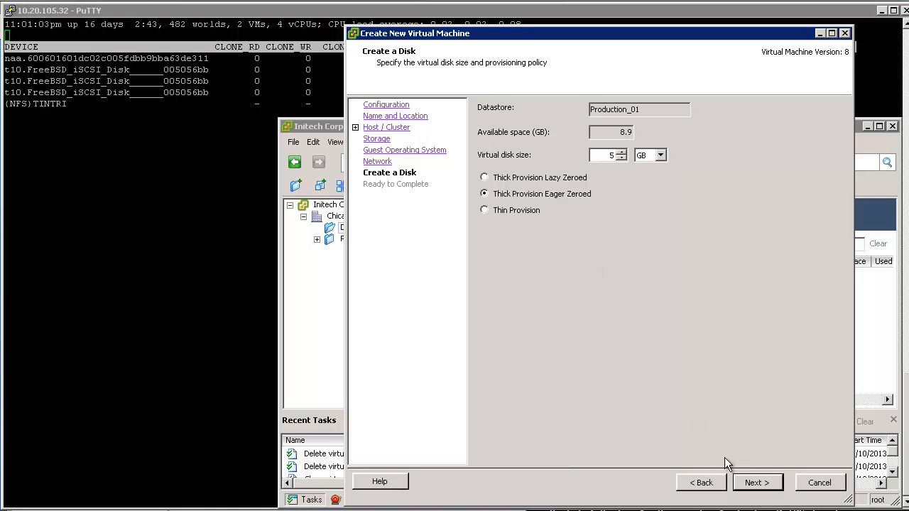
click(757, 483)
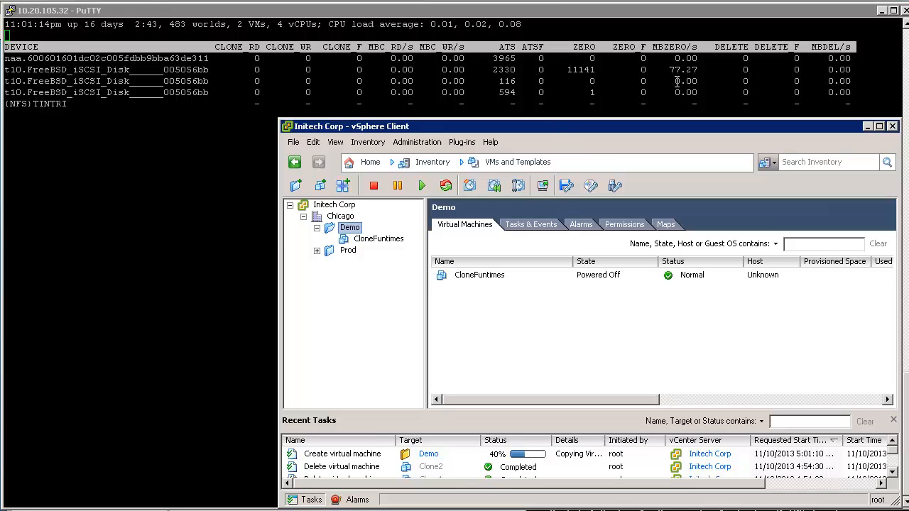
mouse_move(643, 203)
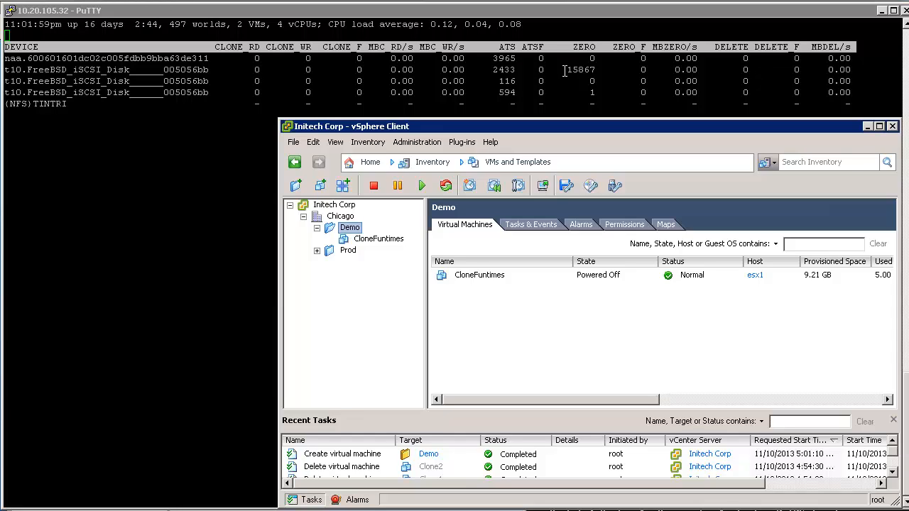
mouse_move(283, 81)
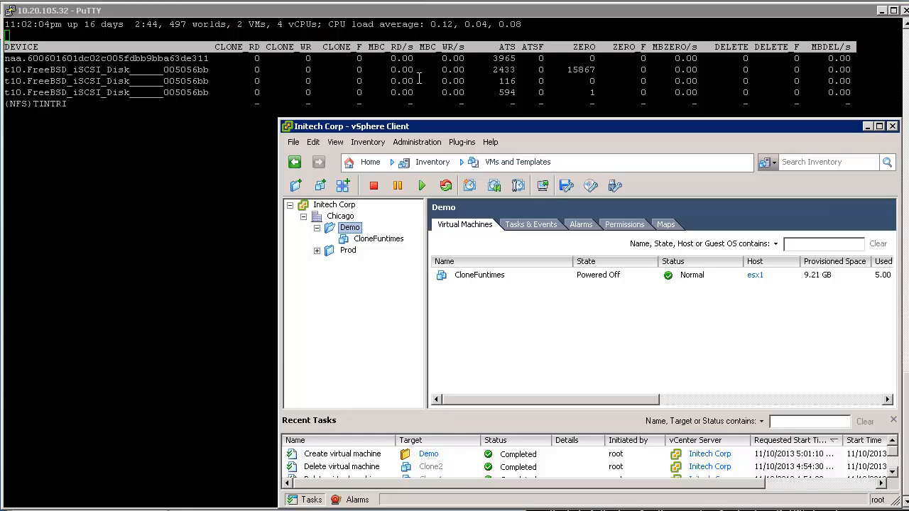
mouse_move(722, 71)
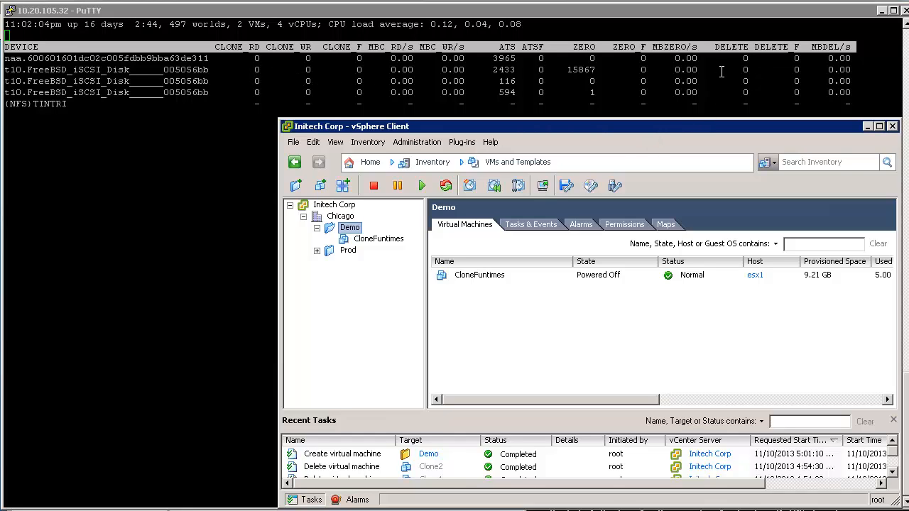